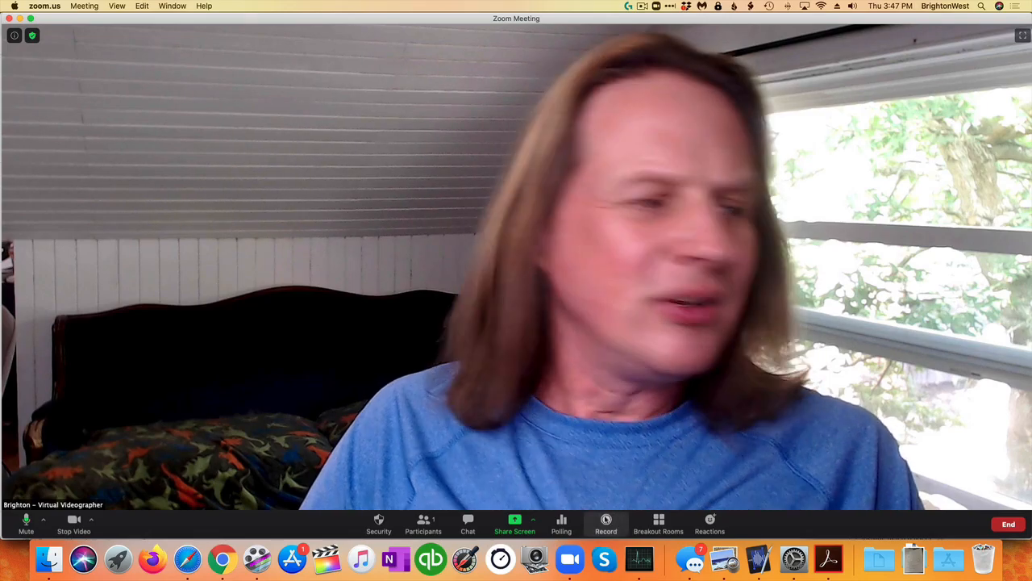
- Start a local Zoom recording with Record on this Computer
left_click(605, 523)
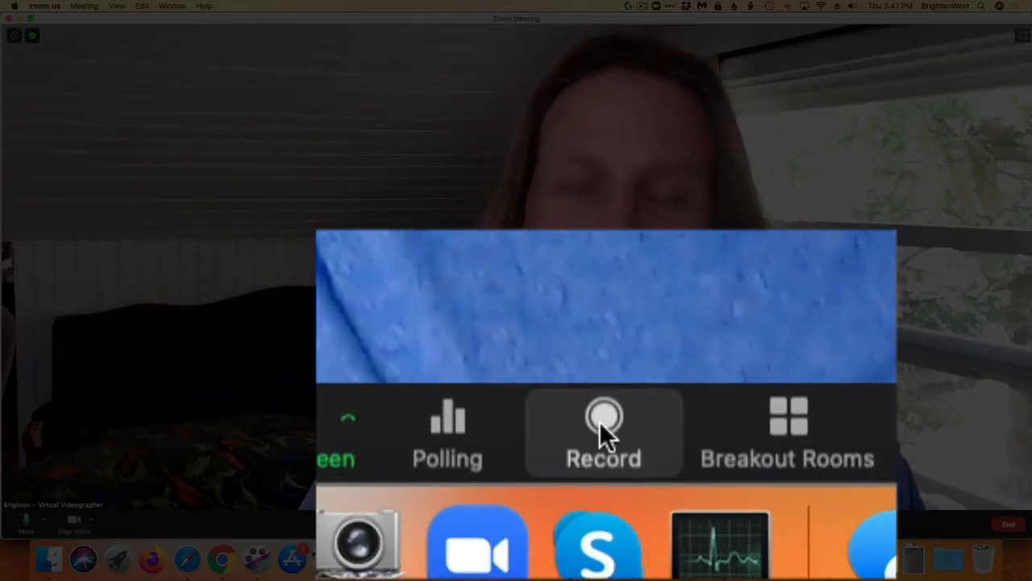
left_click(603, 433)
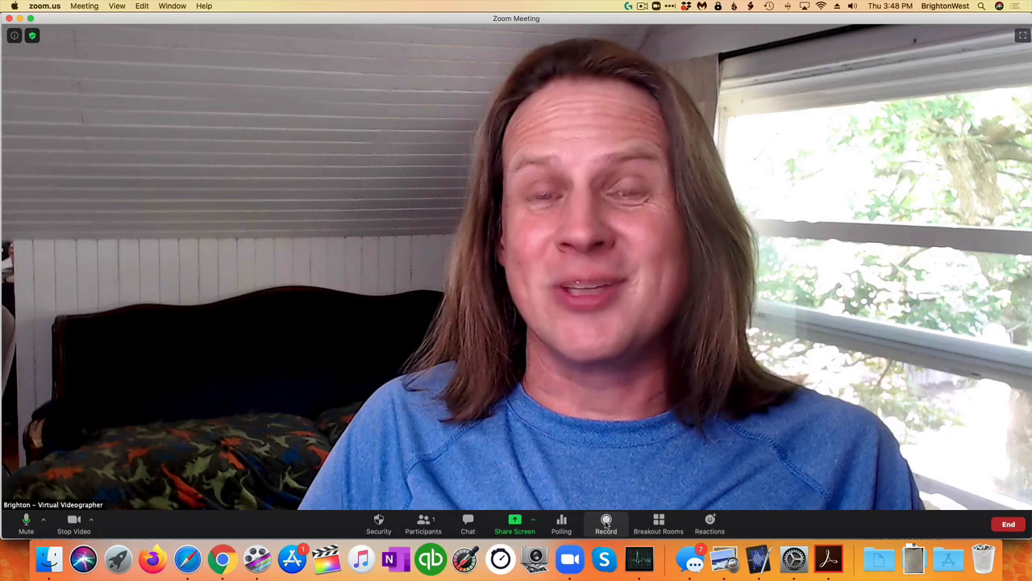
left_click(606, 523)
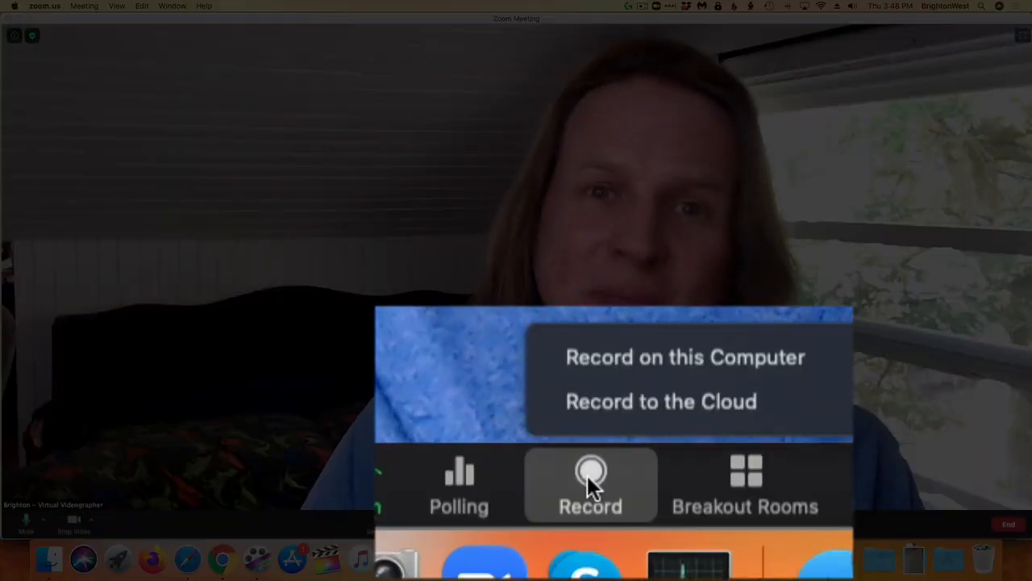
mouse_move(653, 361)
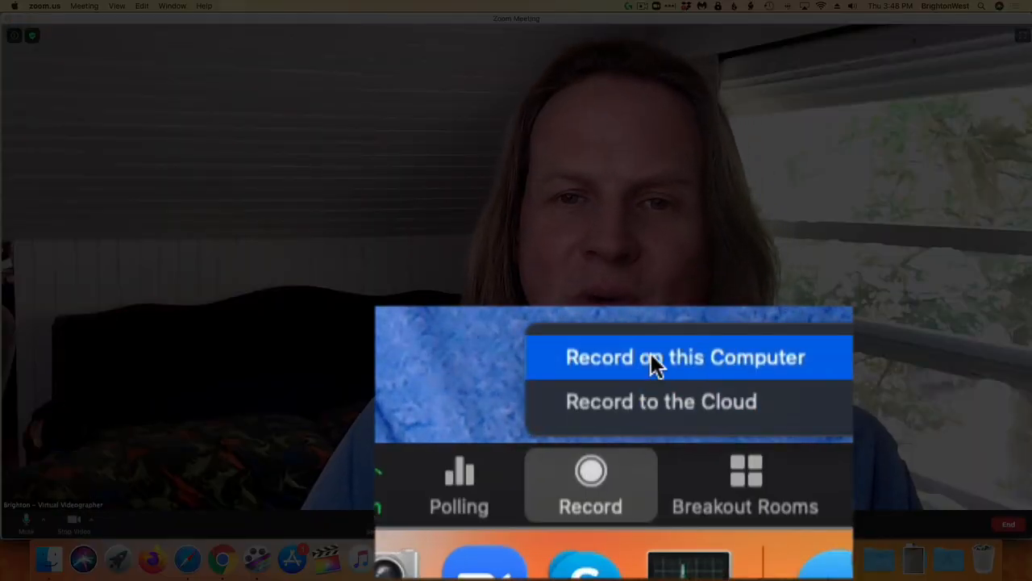
left_click(685, 357)
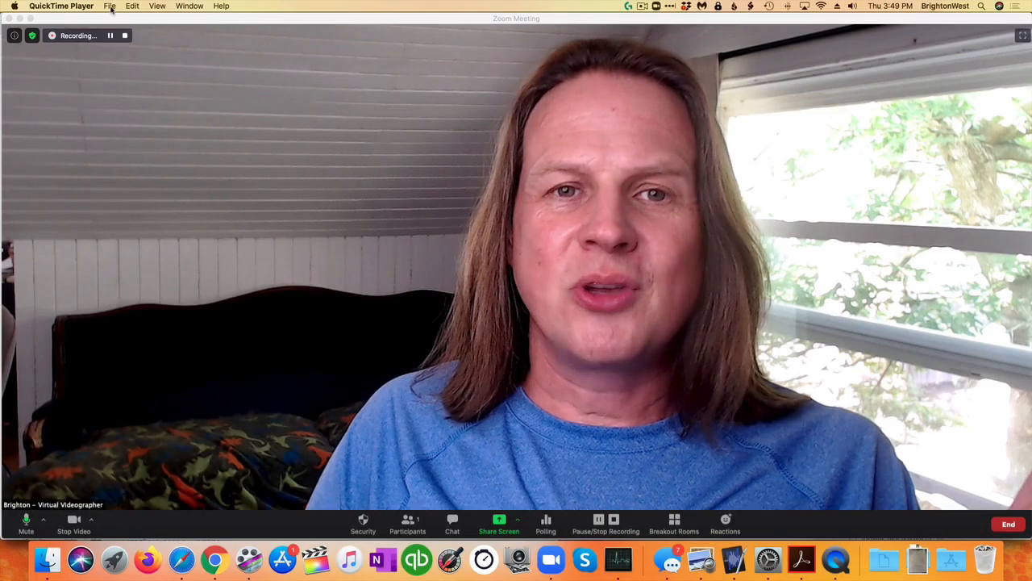
- Begin a new QuickTime screen recording from the File menu
left_click(110, 6)
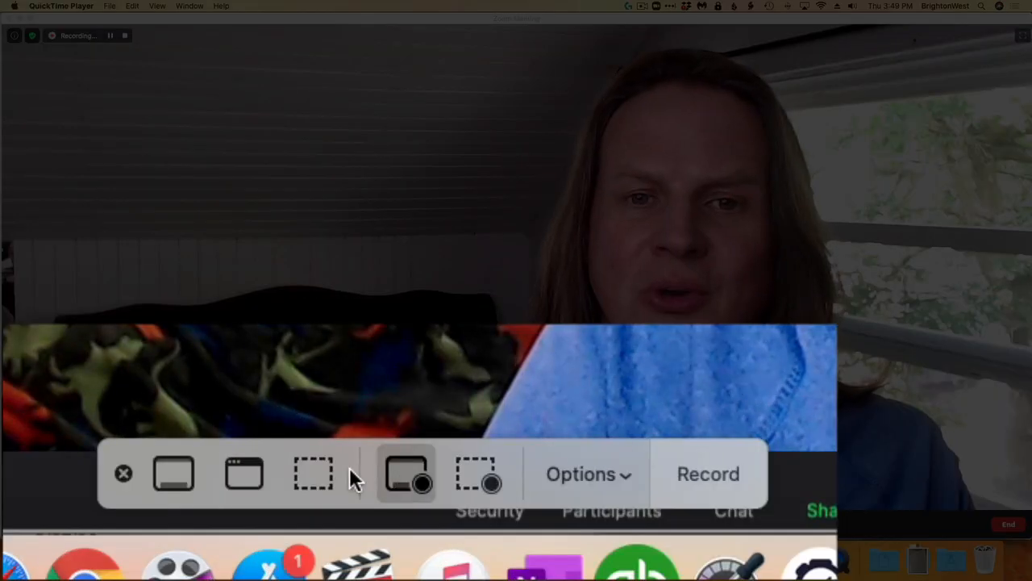
mouse_move(174, 473)
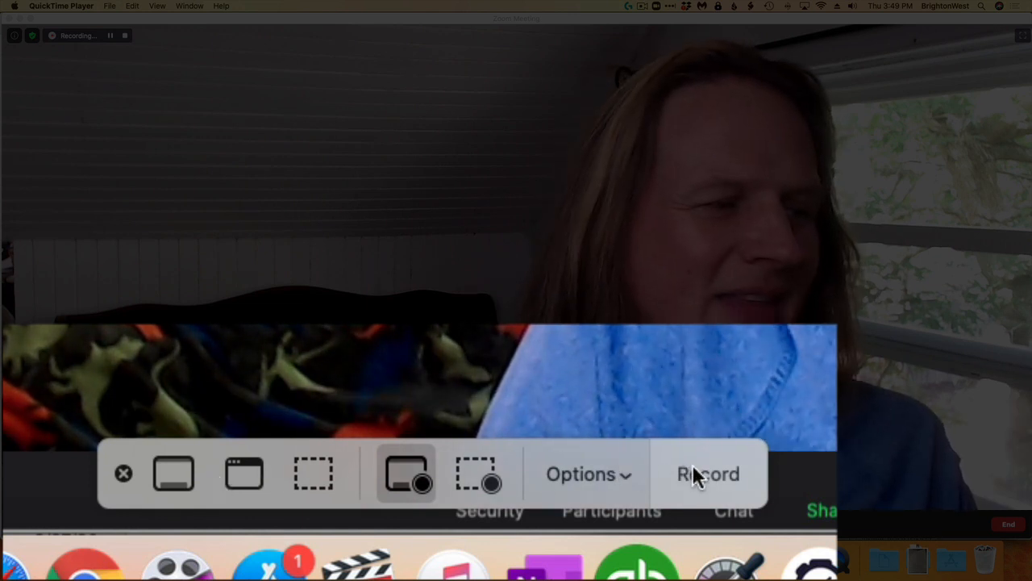
left_click(708, 474)
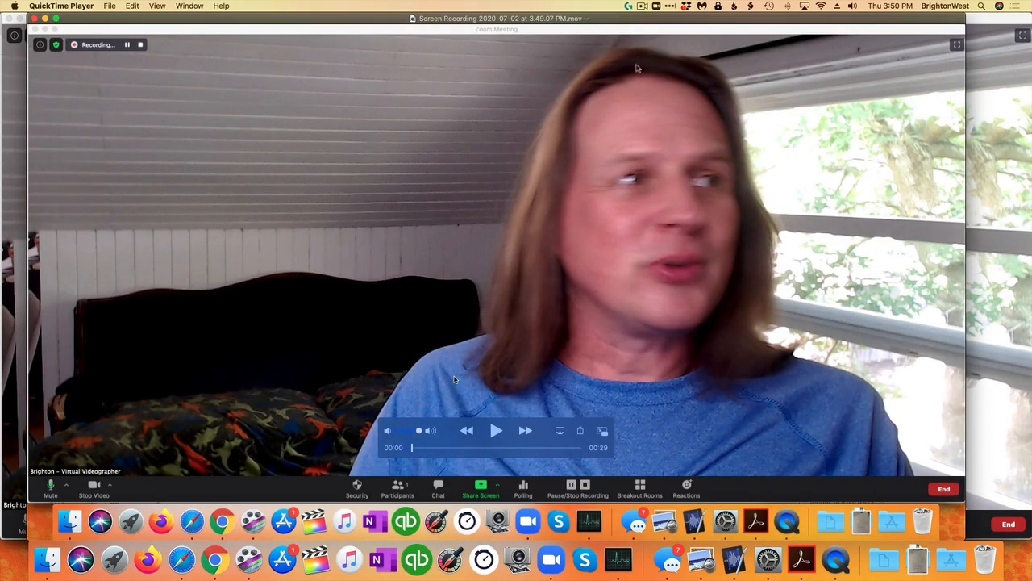
mouse_move(646, 113)
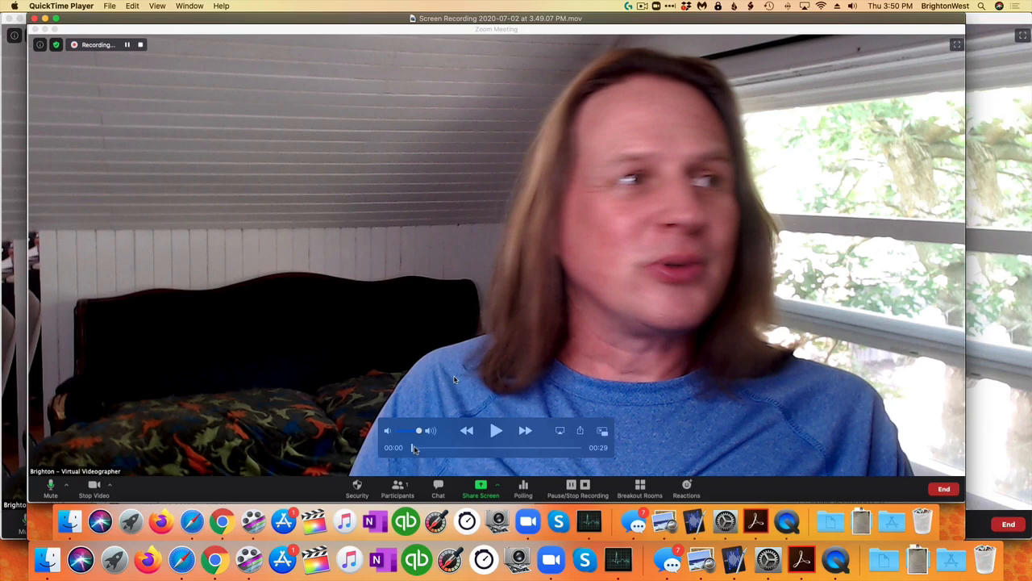
- Scrub the movie's playhead to 00:19
left_click_drag(418, 448, 549, 472)
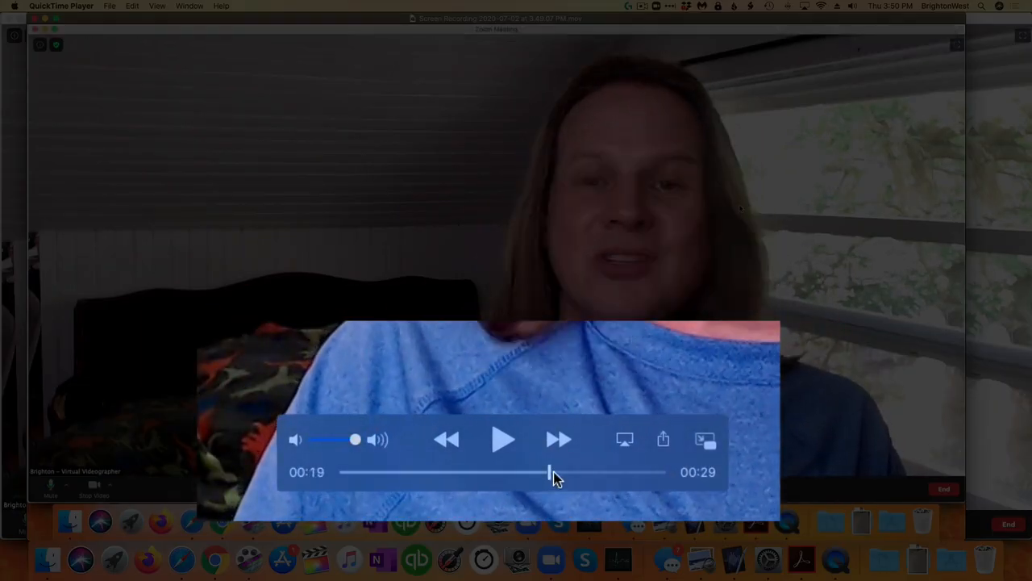